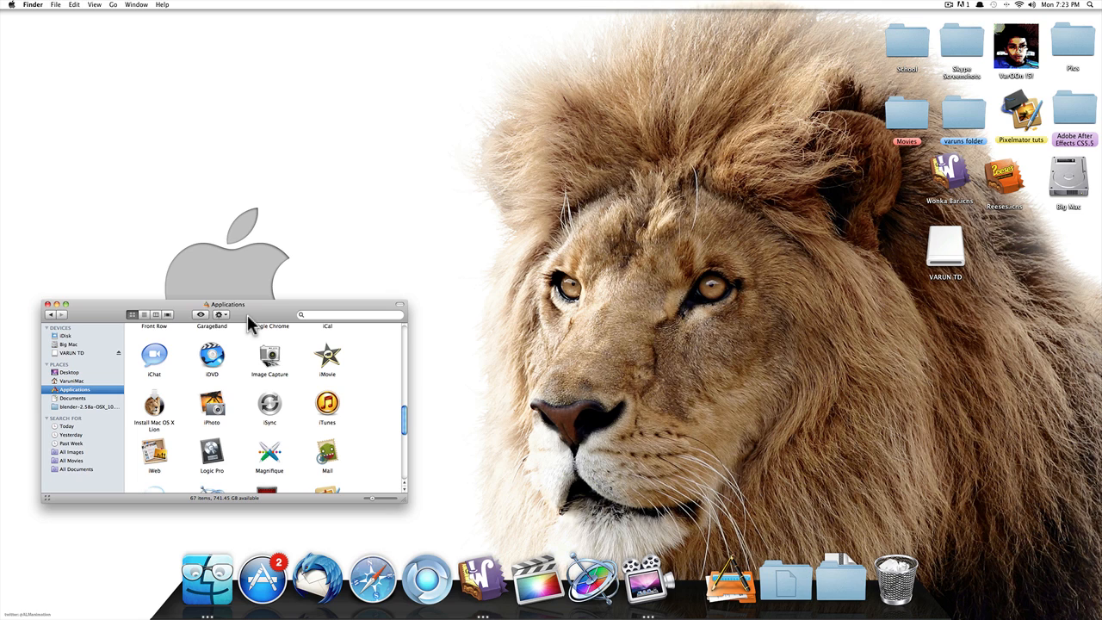
mouse_move(249, 331)
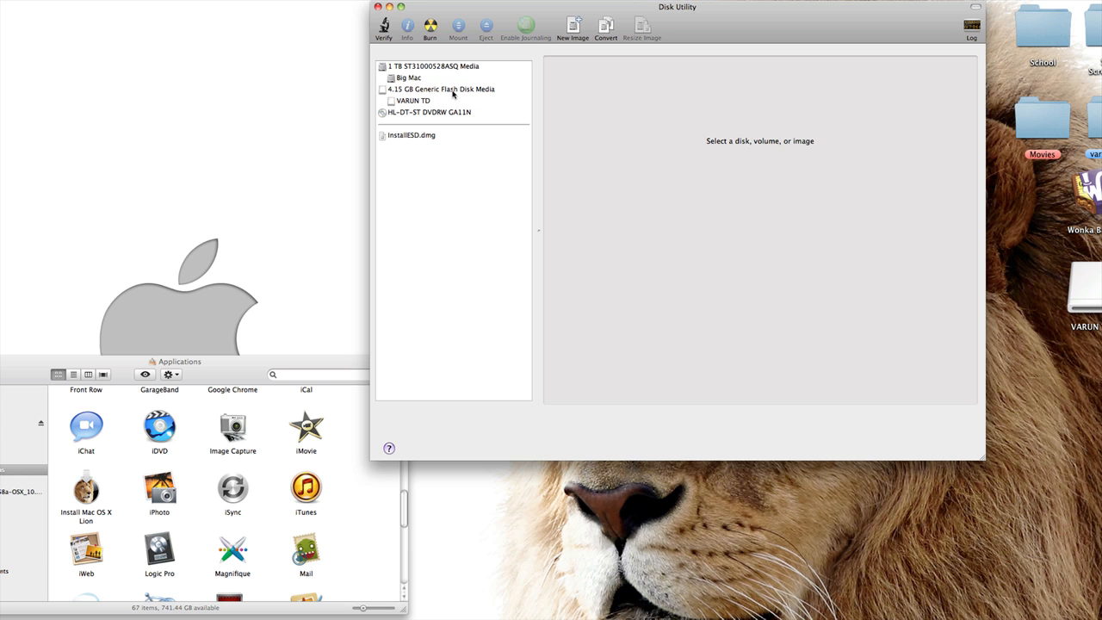
Step: Select the 4.15 GB Generic Flash Disk Media in the sidebar
left_click(439, 89)
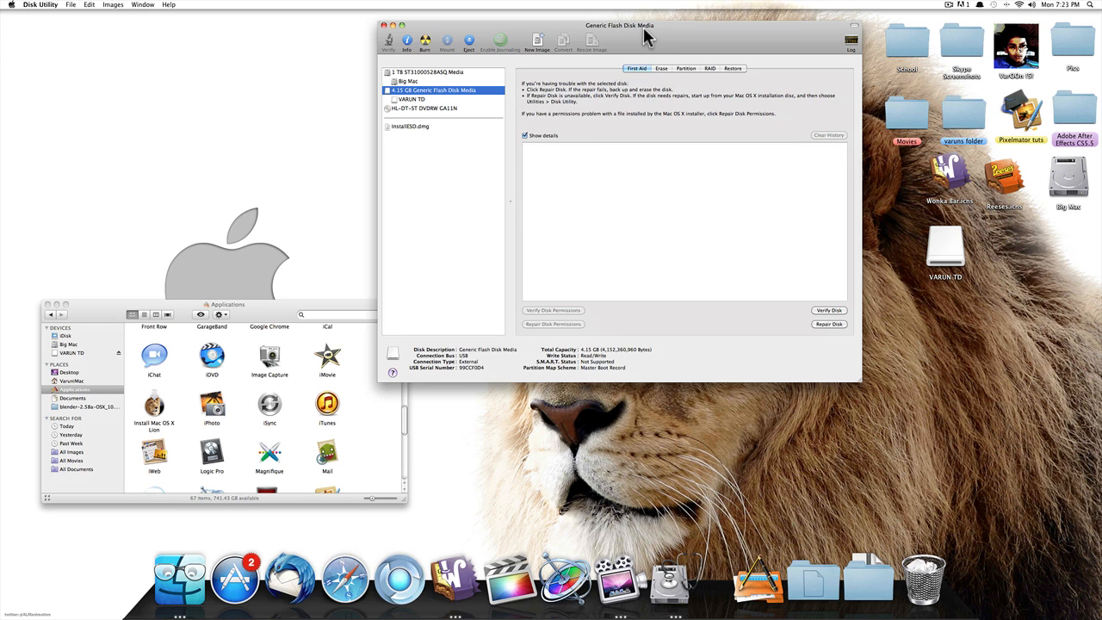
mouse_move(777, 65)
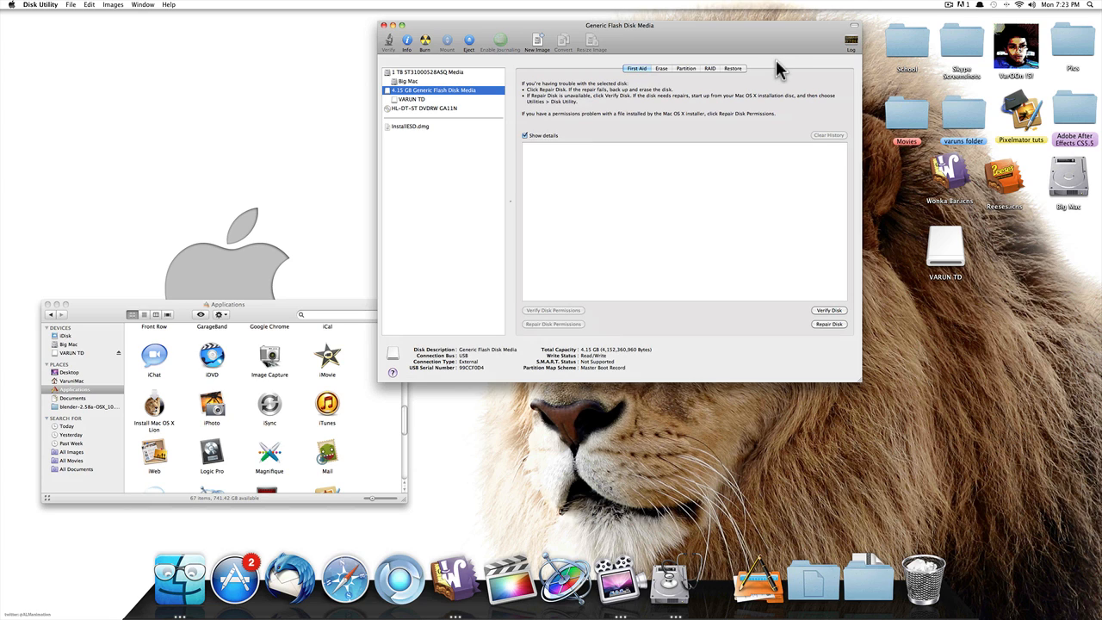
mouse_move(624, 45)
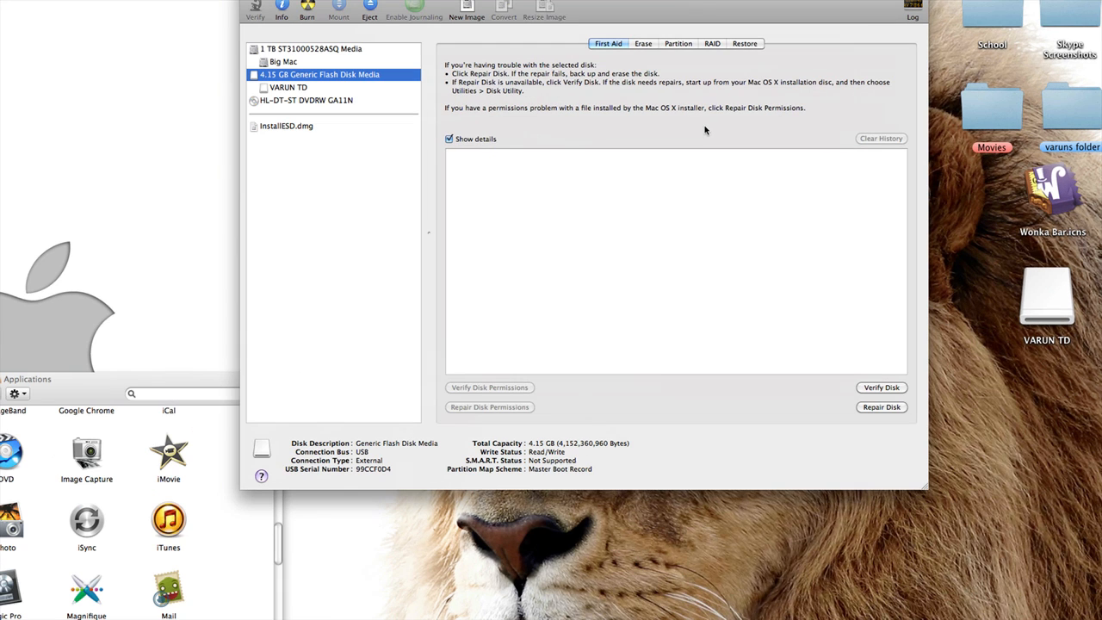
Step: Set a 1 Partition volume scheme named 'Mac OS X Lion', Mac OS Extended (Journaled)
left_click(679, 43)
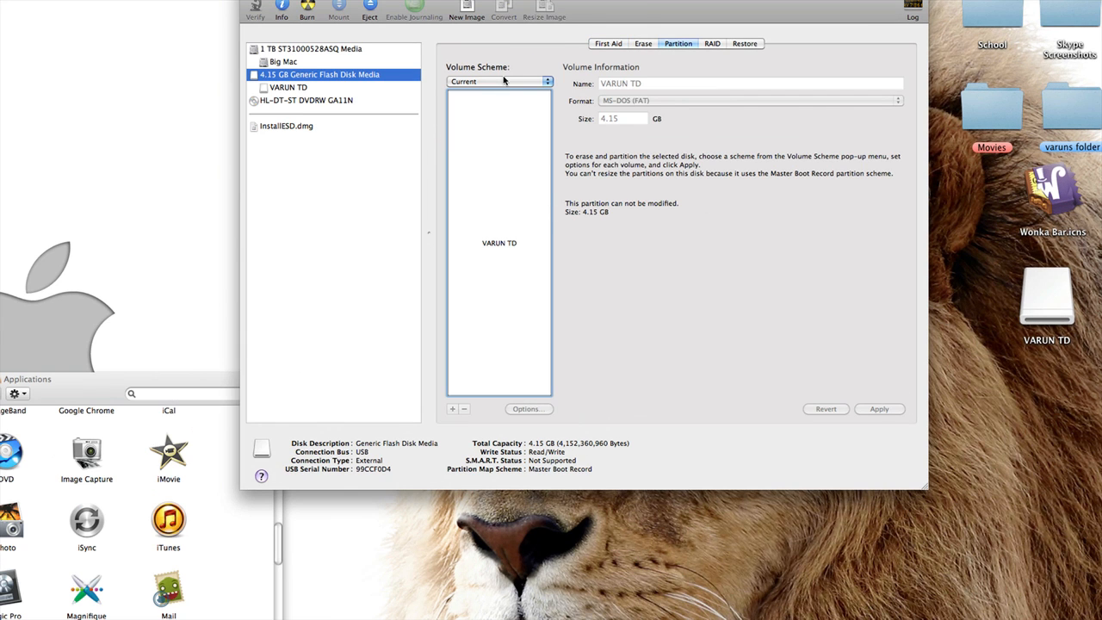
mouse_move(458, 76)
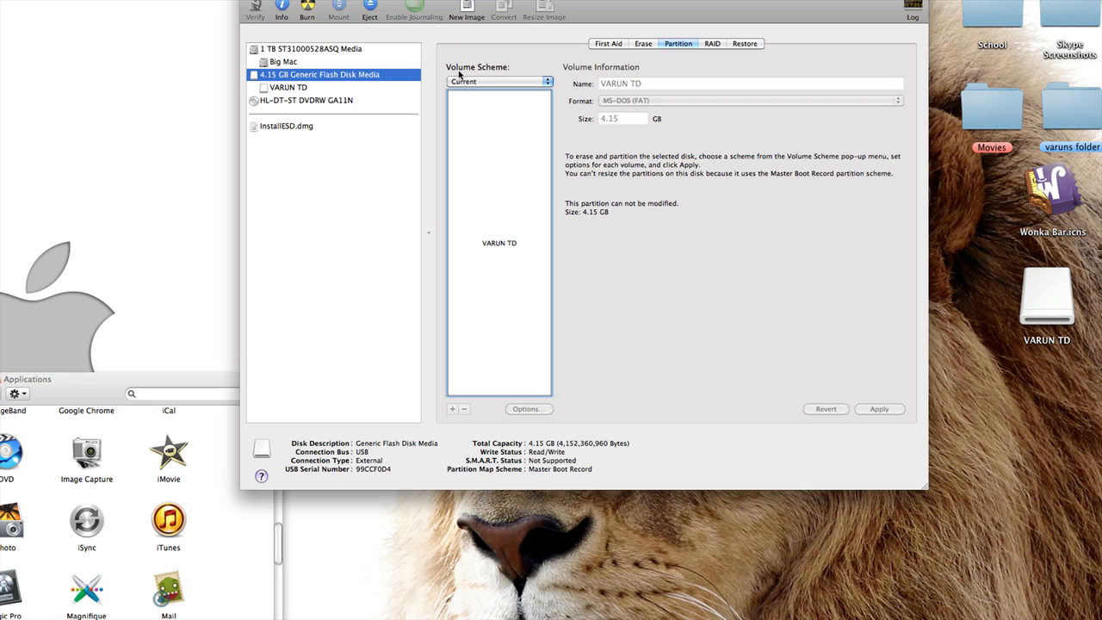
left_click(499, 81)
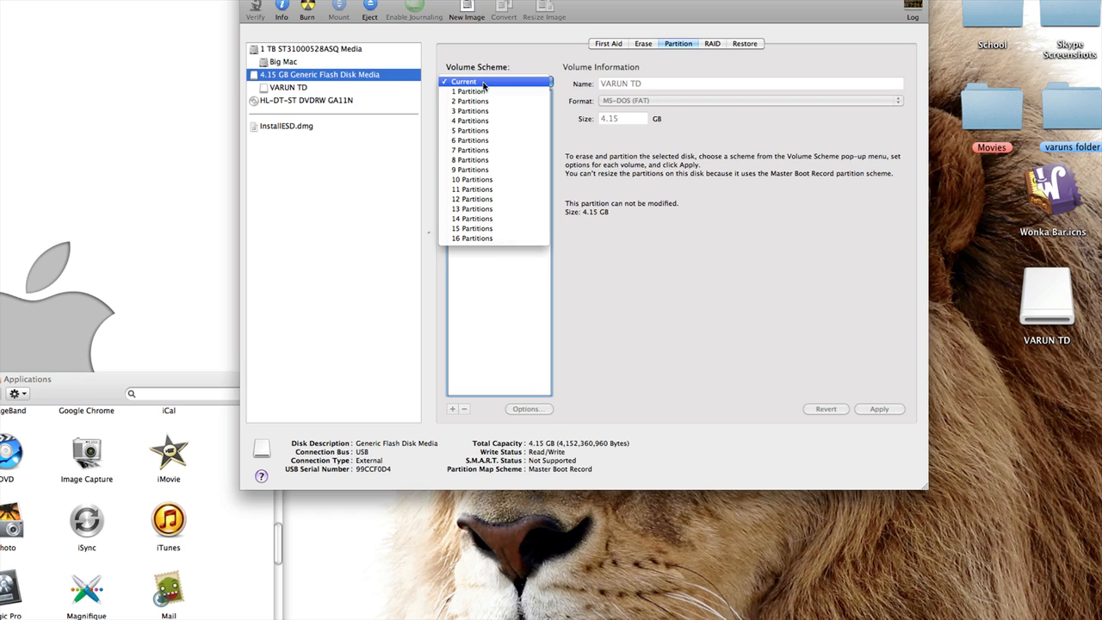
mouse_move(469, 92)
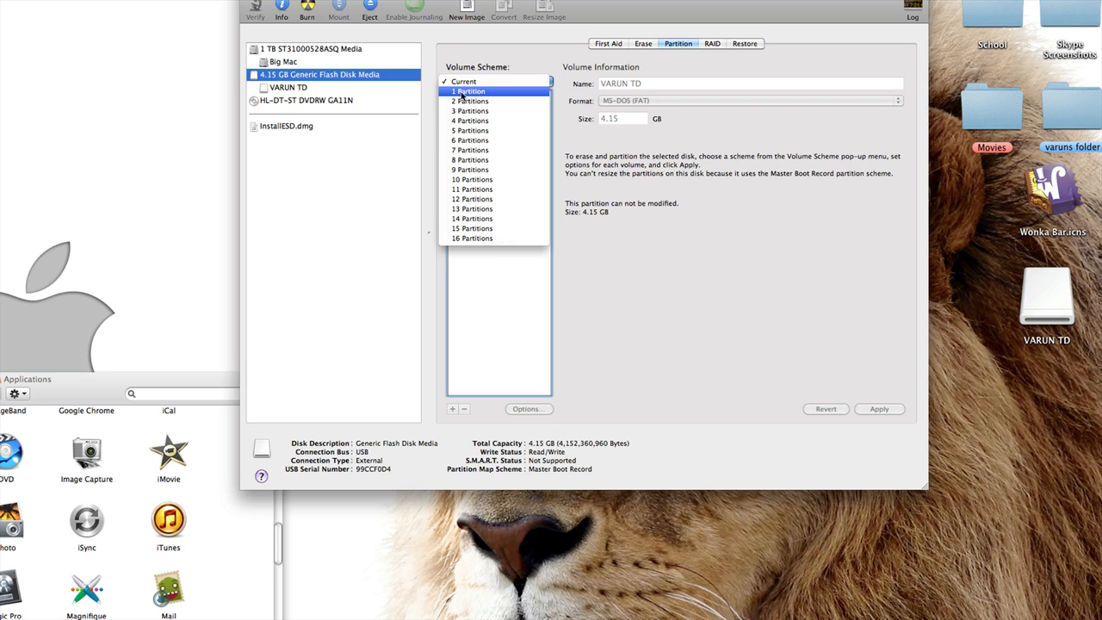
left_click(468, 91)
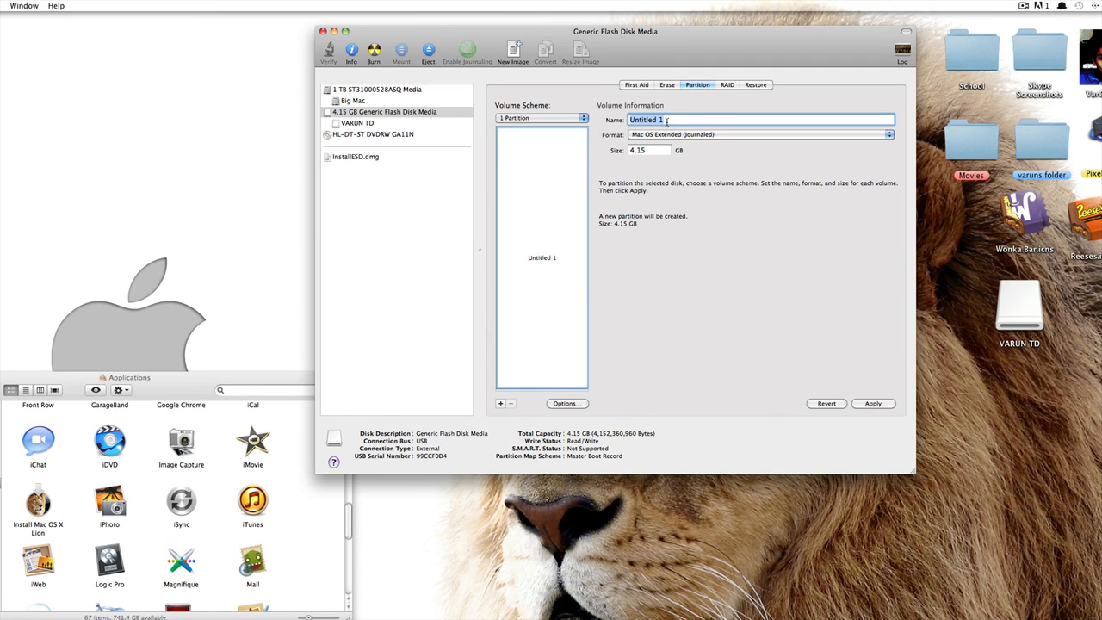
type("MAc")
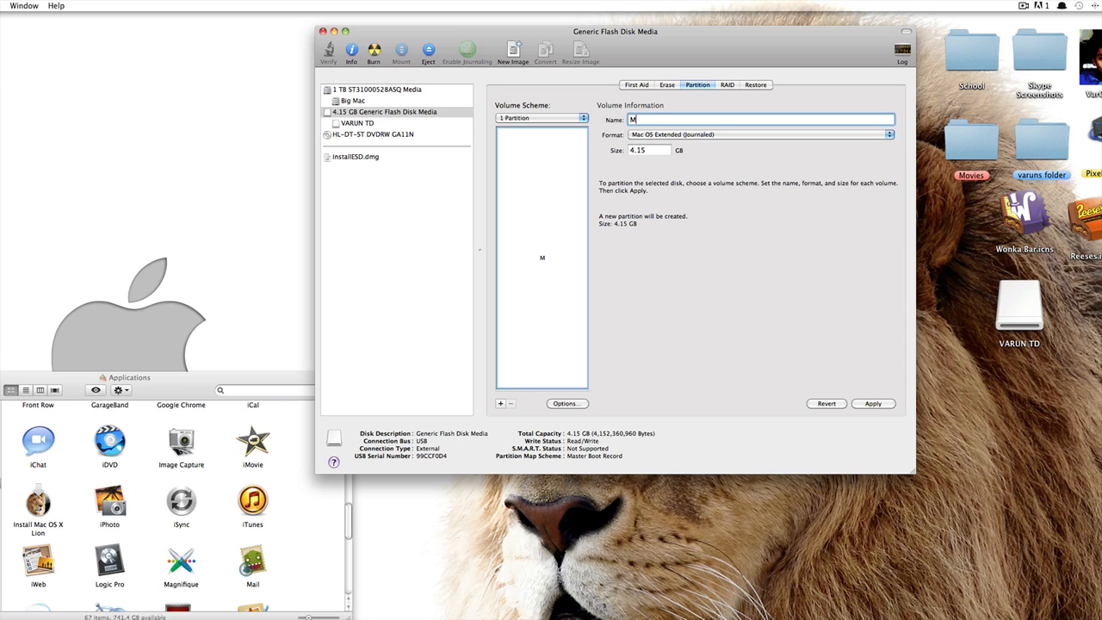
type("ac OS X Lion")
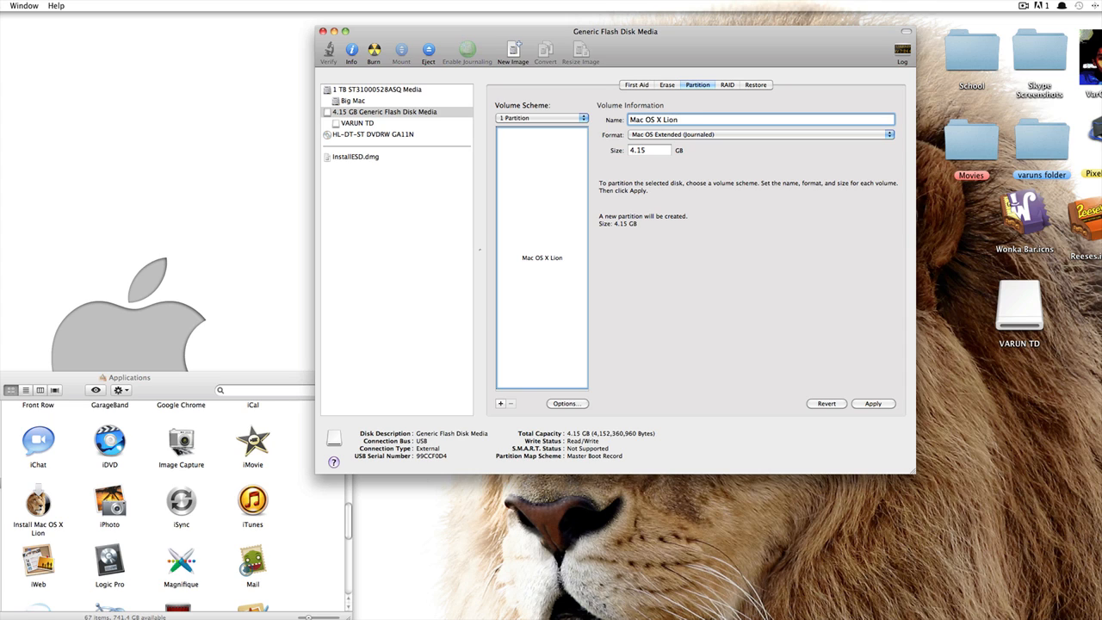
left_click(757, 119)
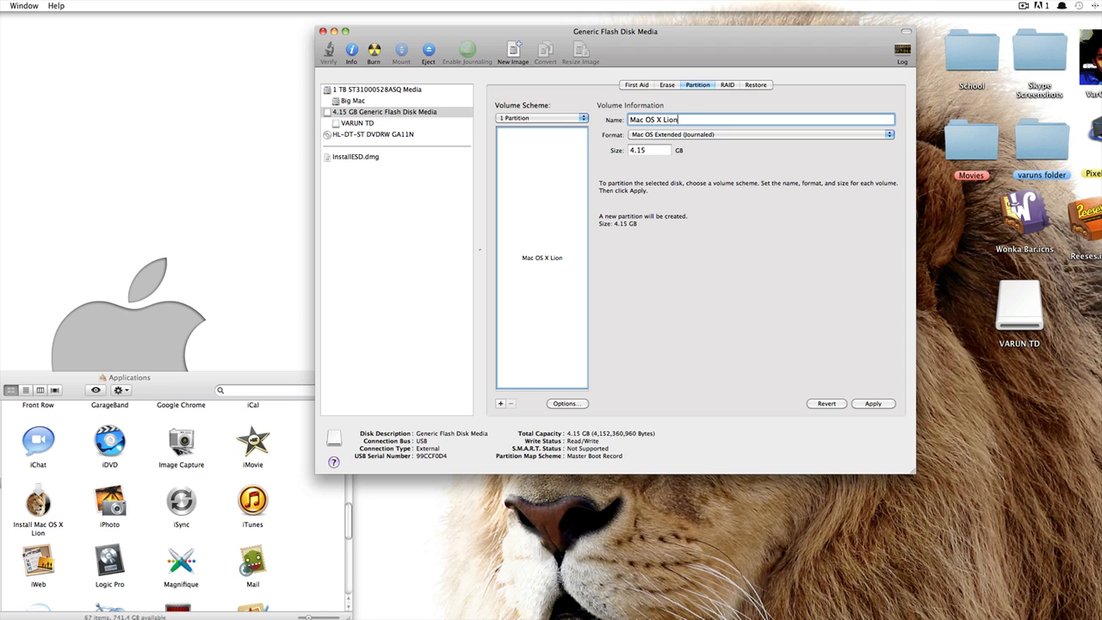
mouse_move(698, 165)
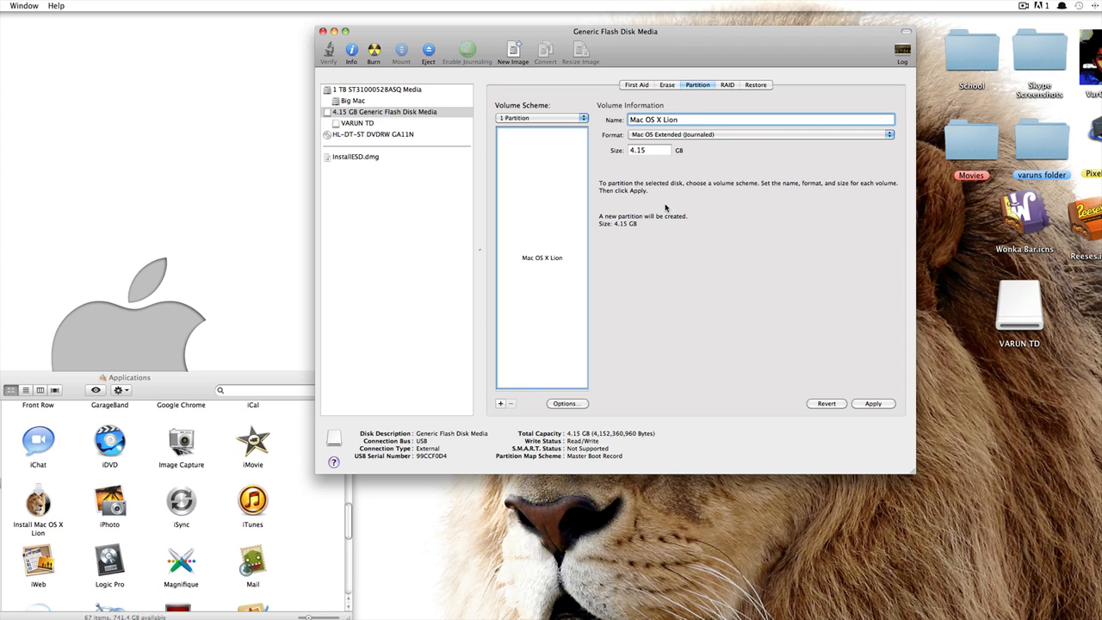
Step: Apply the partition layout and confirm erasing the drive to create Mac OS X Lion
left_click(871, 402)
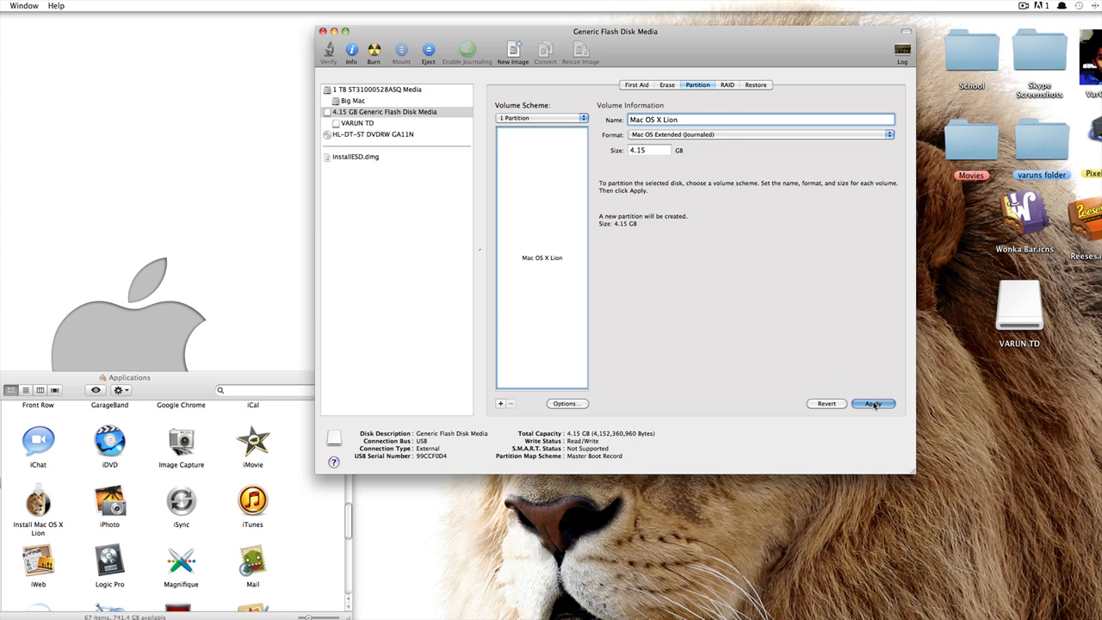
left_click(871, 402)
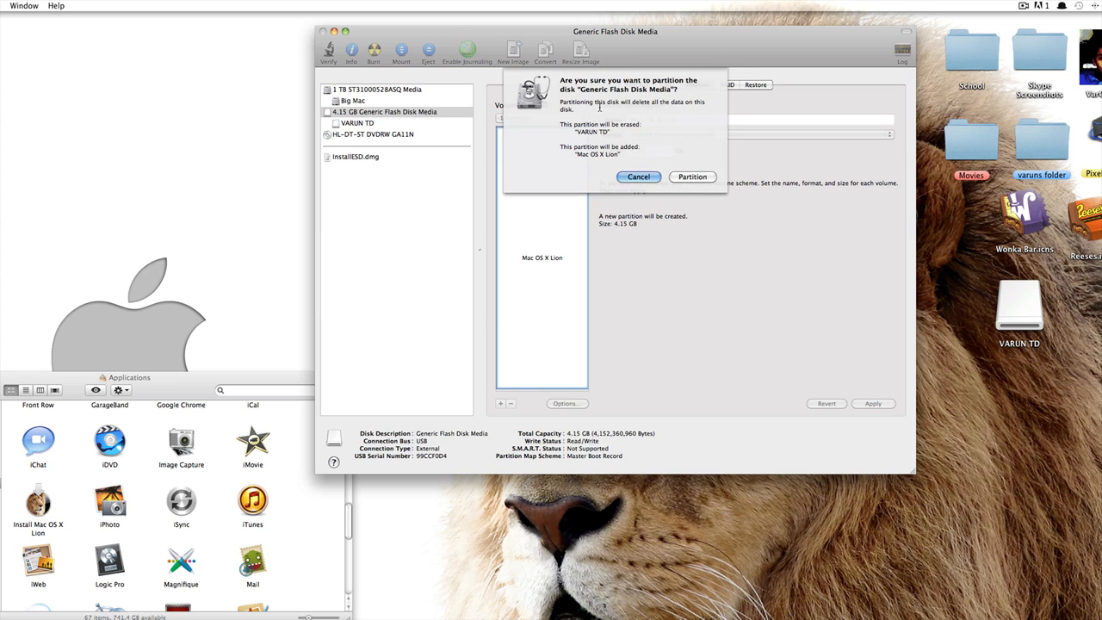
mouse_move(641, 98)
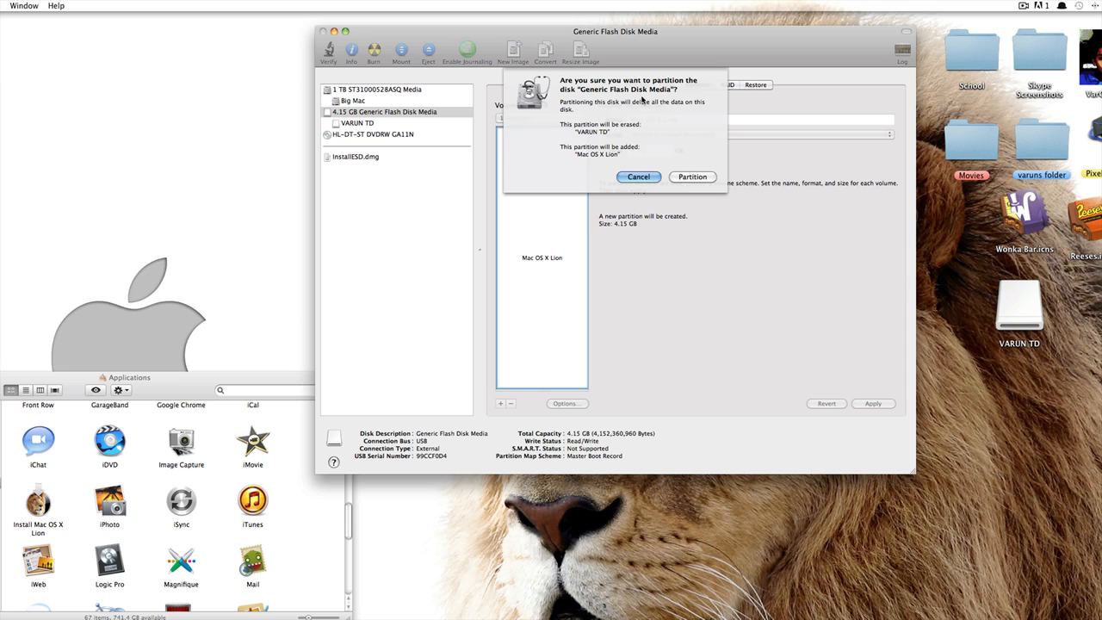
mouse_move(668, 136)
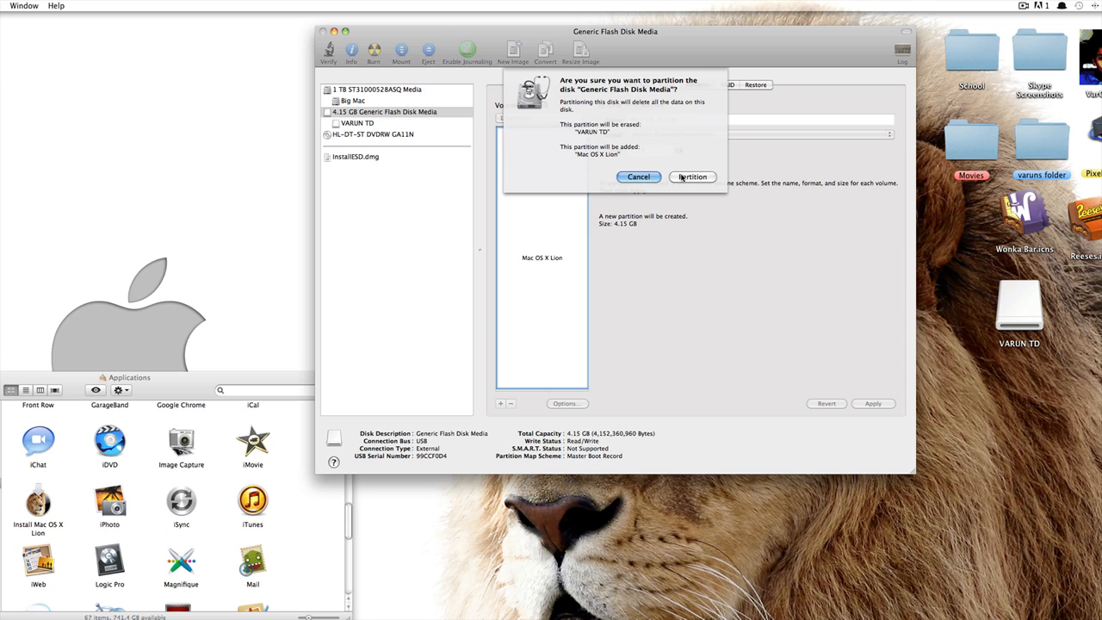
left_click(693, 176)
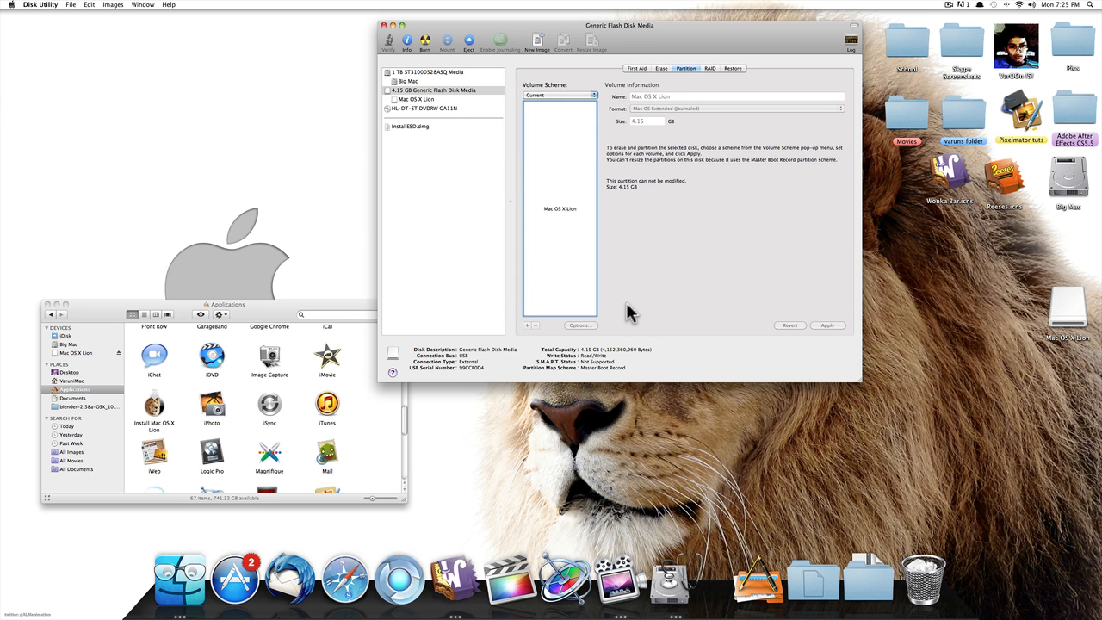
mouse_move(446, 122)
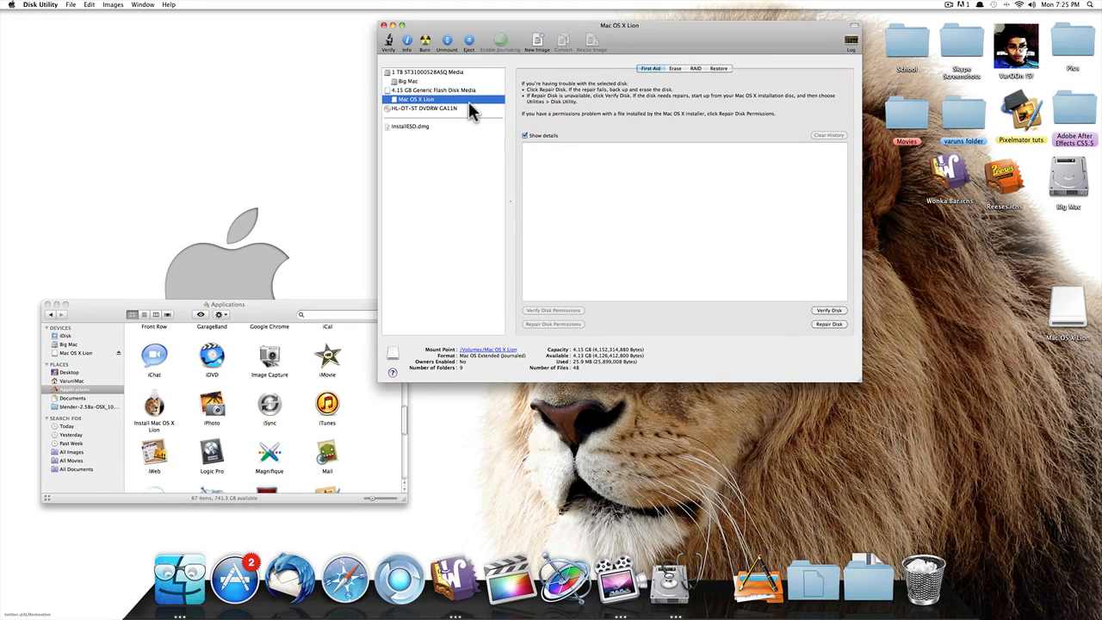
mouse_move(239, 311)
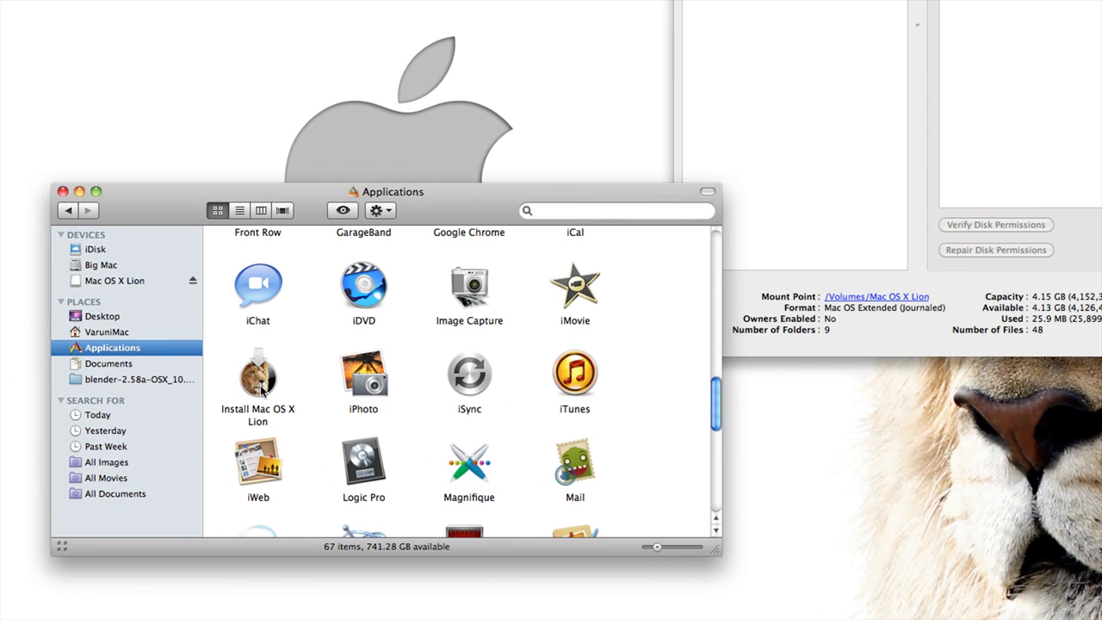
mouse_move(274, 378)
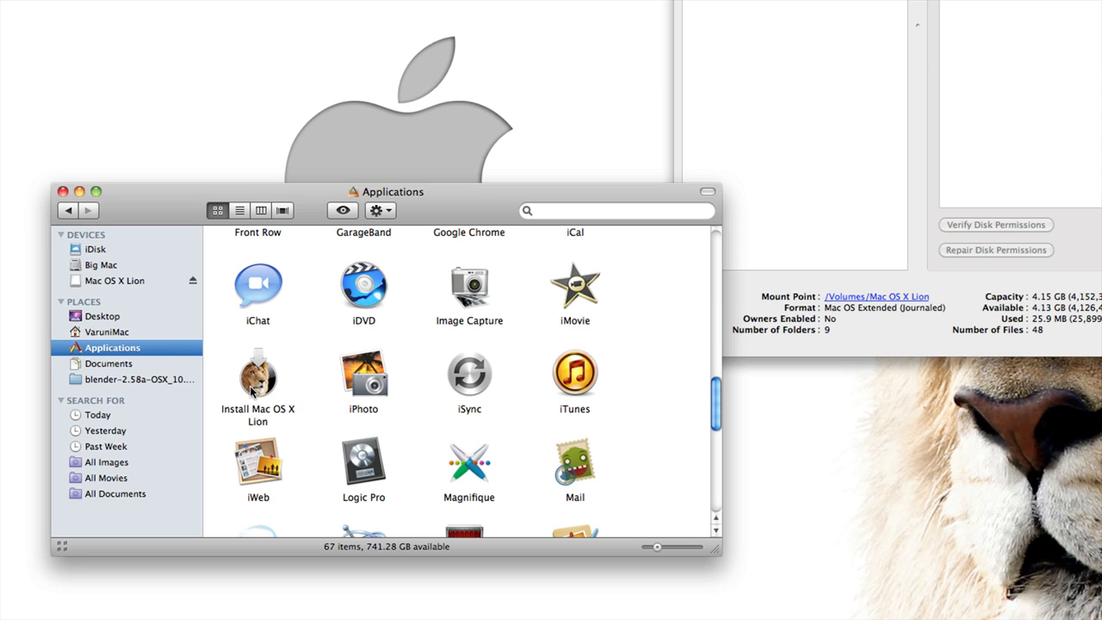
Step: Show the Install Mac OS X Lion package contents down to Contents > SharedSupport
left_click(258, 376)
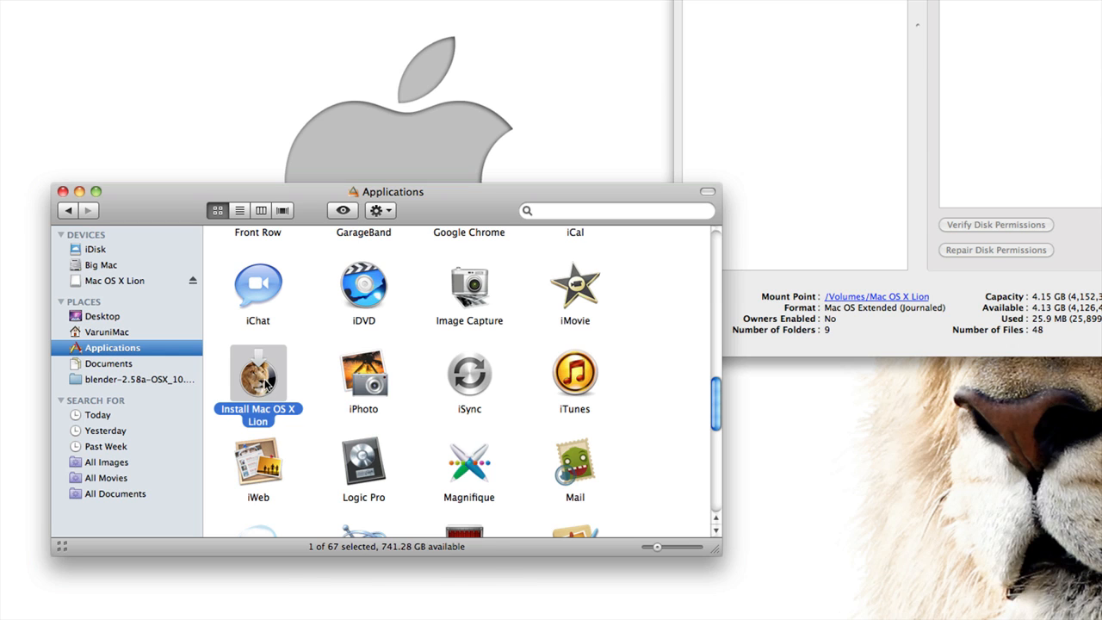
right_click(258, 379)
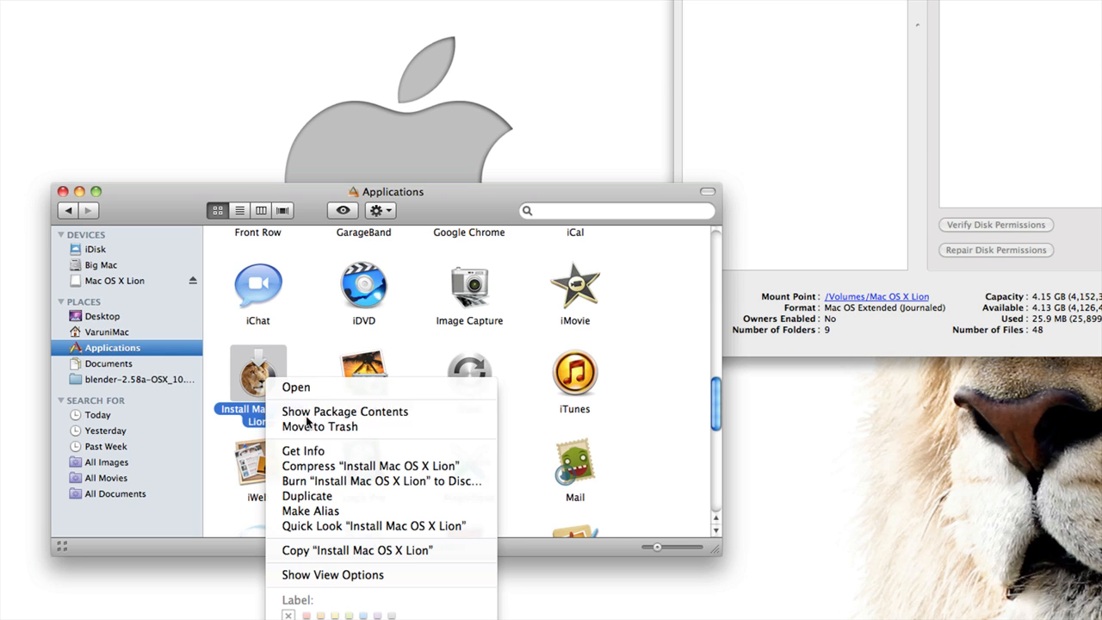
left_click(344, 409)
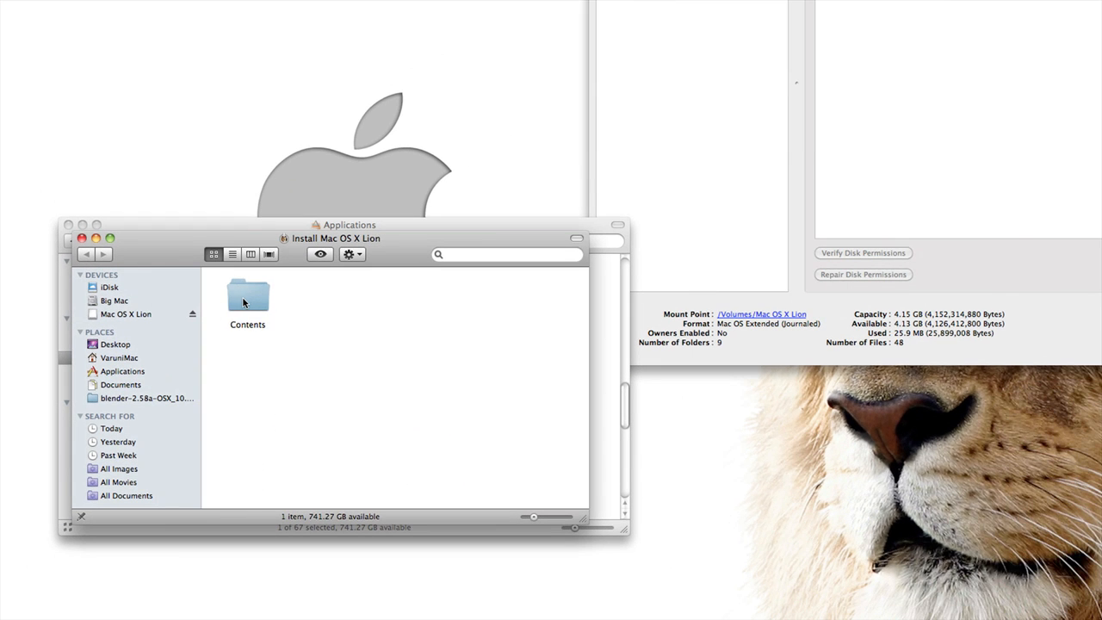
double_click(248, 296)
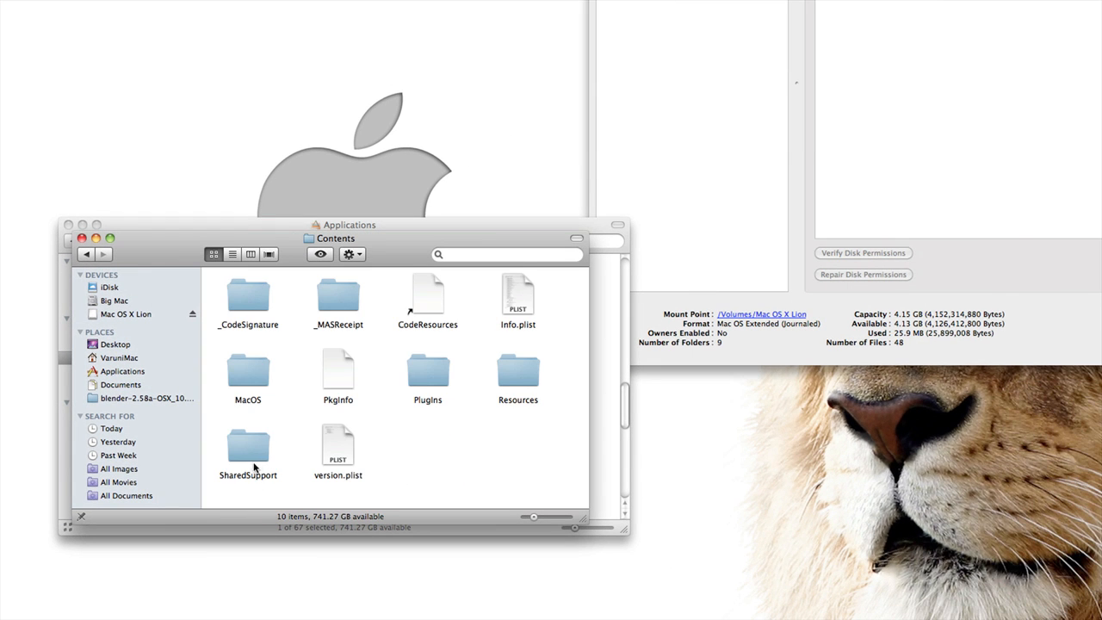
double_click(248, 447)
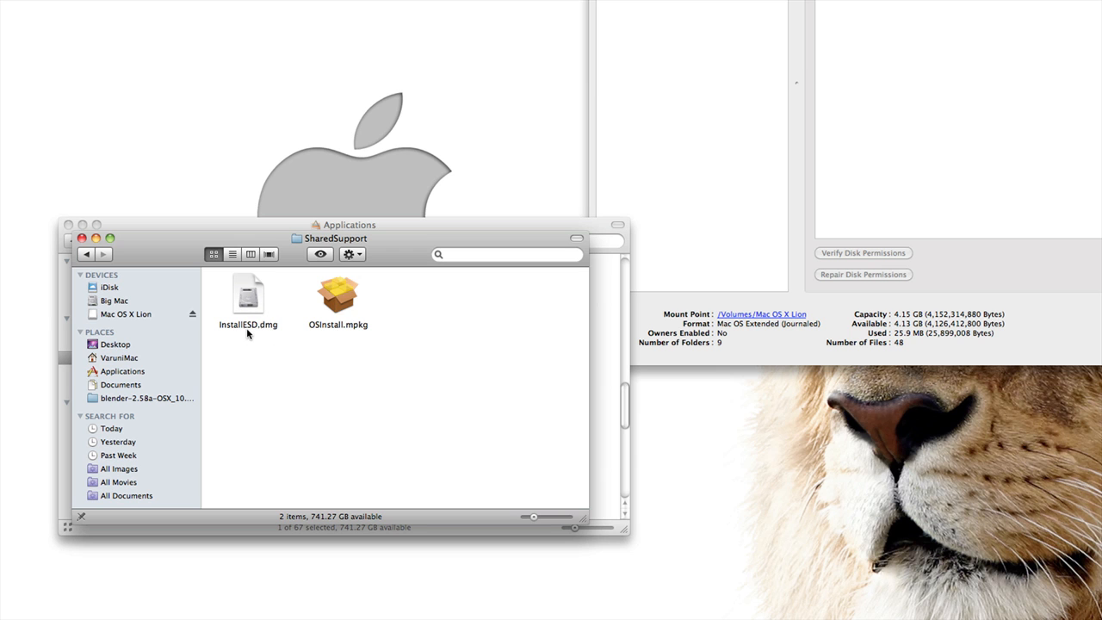
mouse_move(242, 291)
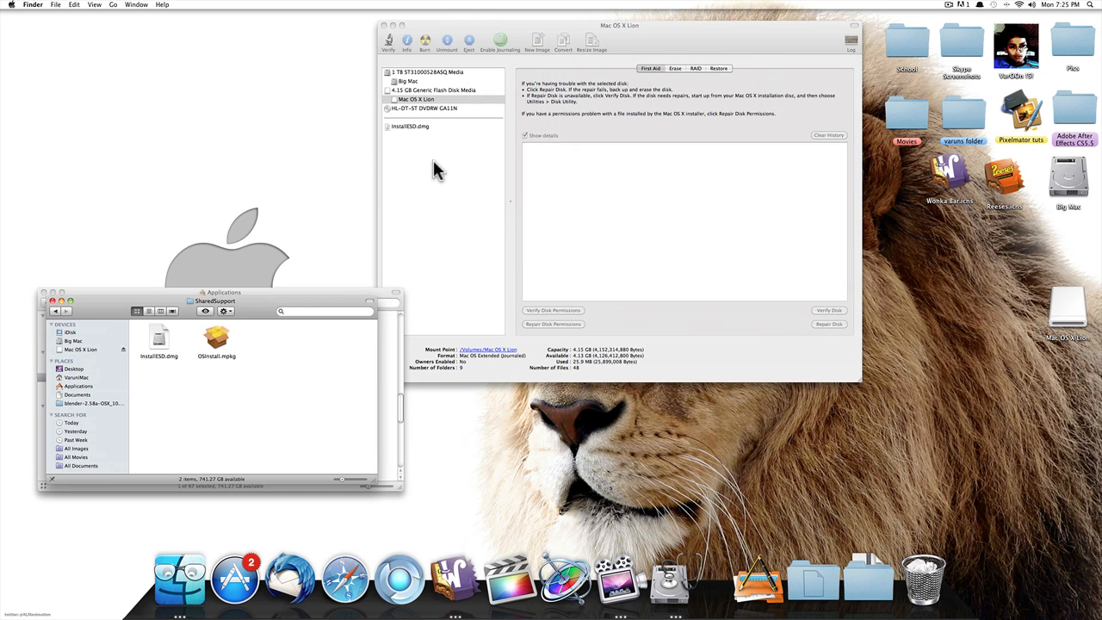
mouse_move(146, 362)
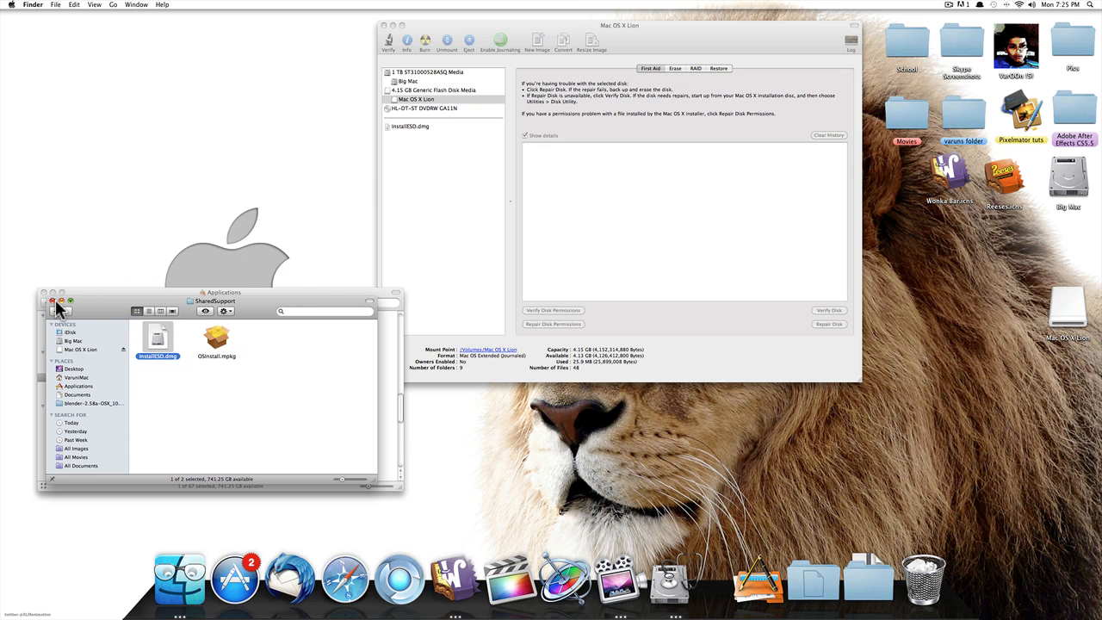
Step: Close the Finder window and show Restore options for the Mac OS X Lion partition
left_click(52, 299)
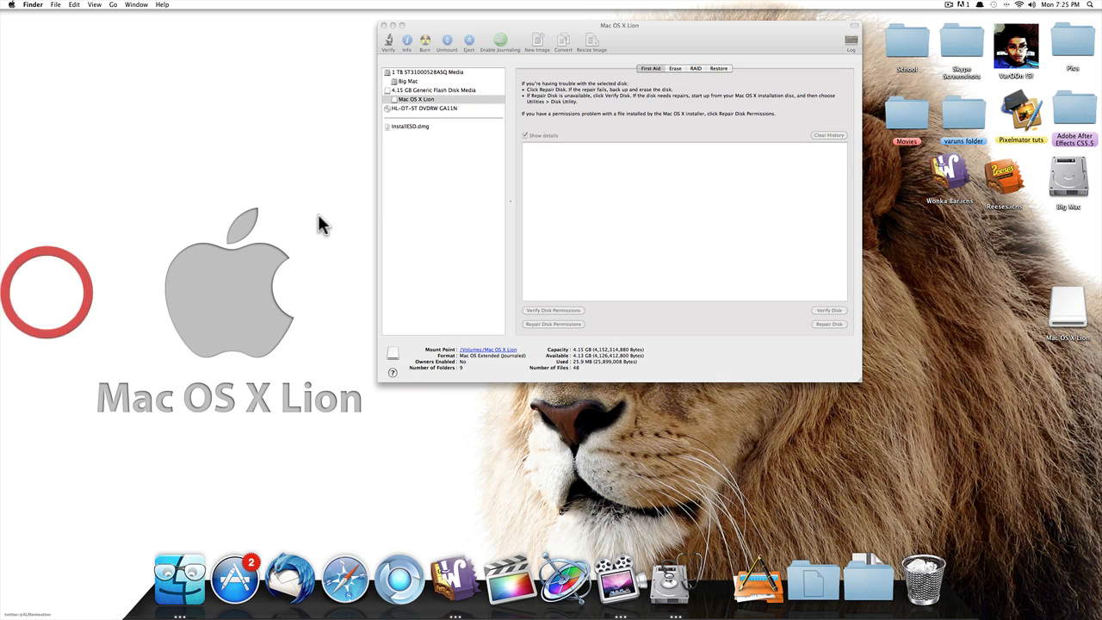
left_click(410, 128)
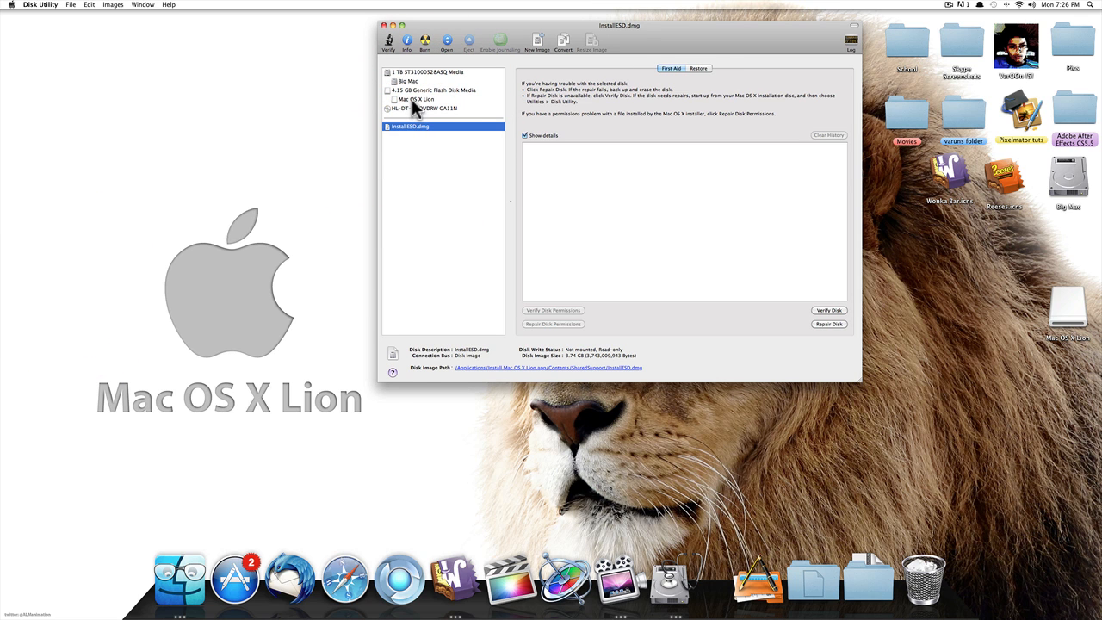
left_click(416, 98)
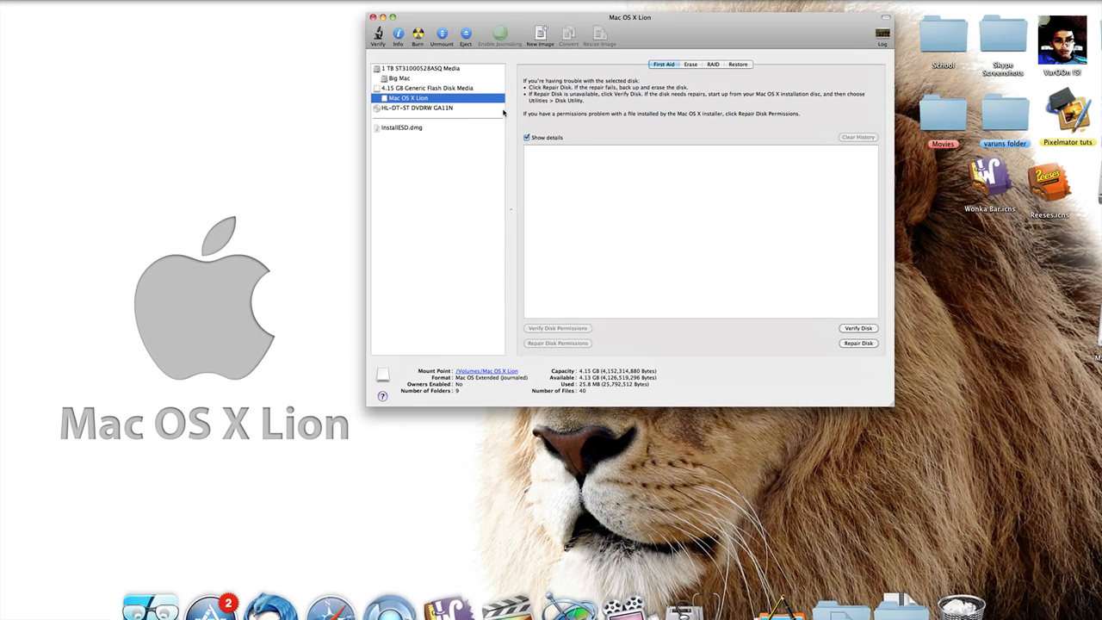
left_click(737, 63)
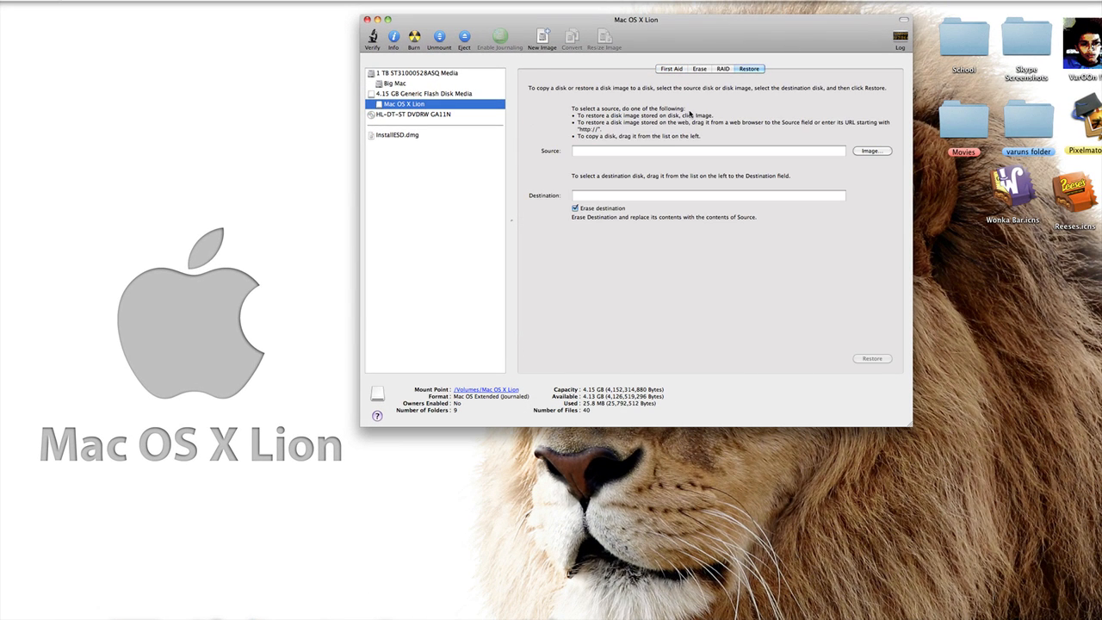
mouse_move(537, 196)
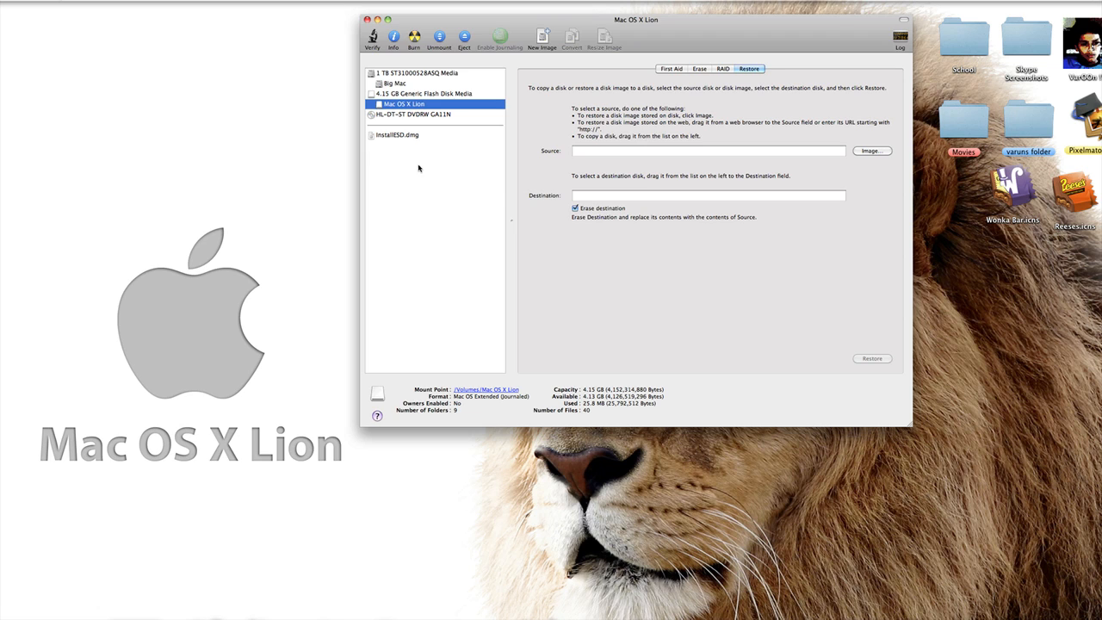
Step: Drag InstallESD.dmg into Source and choose Mac OS X Lion as destination, erase enabled
left_click(396, 134)
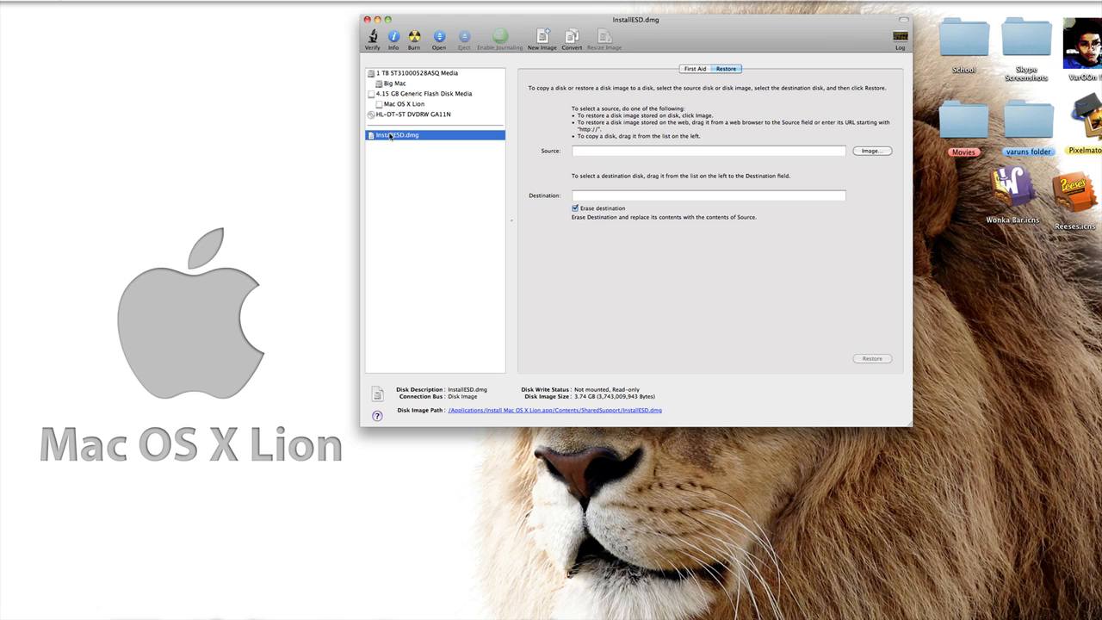
mouse_move(396, 134)
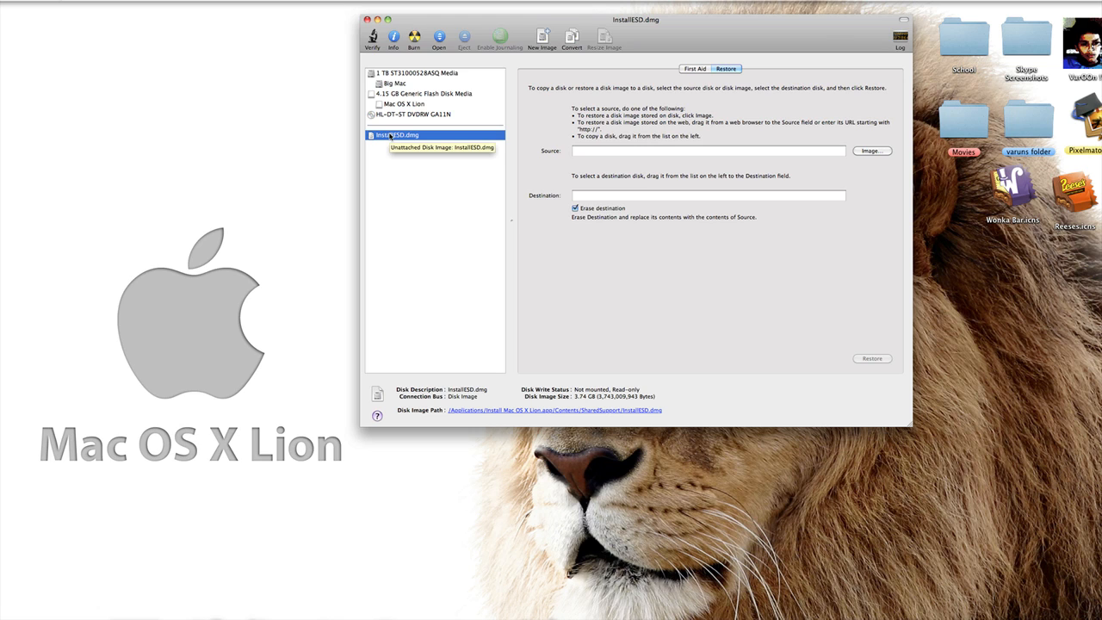
left_click_drag(396, 135, 585, 159)
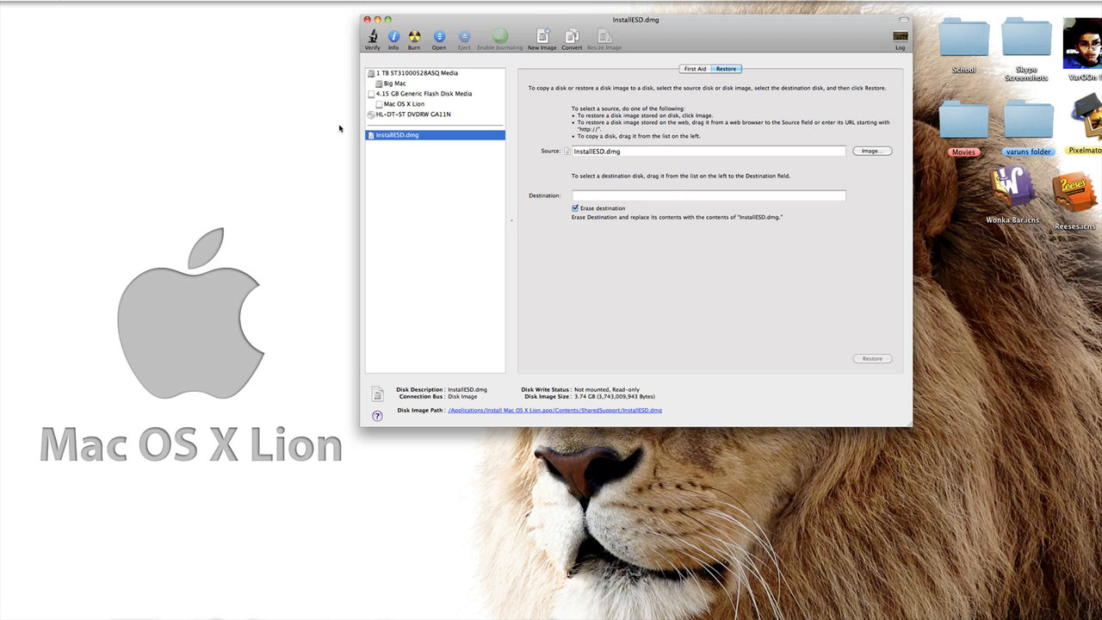
left_click(403, 103)
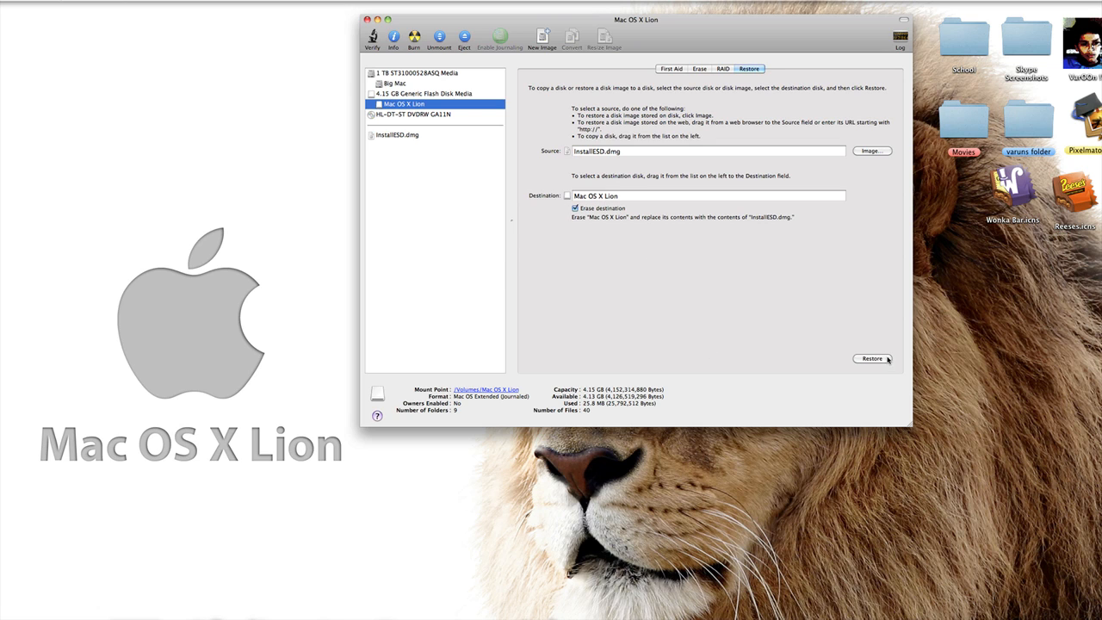
Step: Start the restore and confirm erasing the Mac OS X Lion partition
left_click(872, 358)
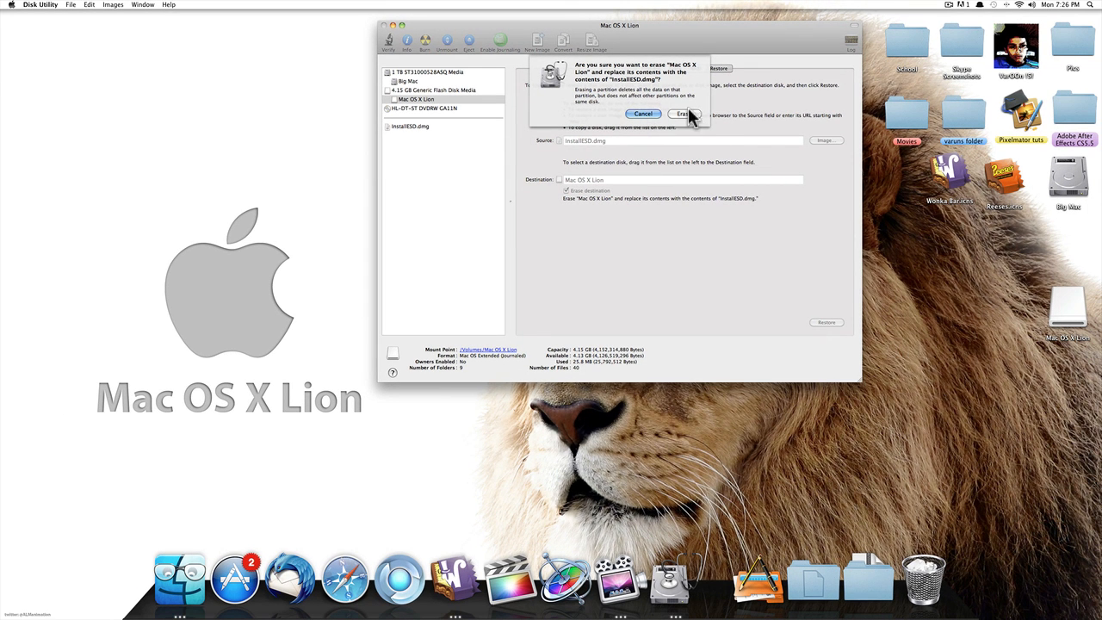
mouse_move(644, 114)
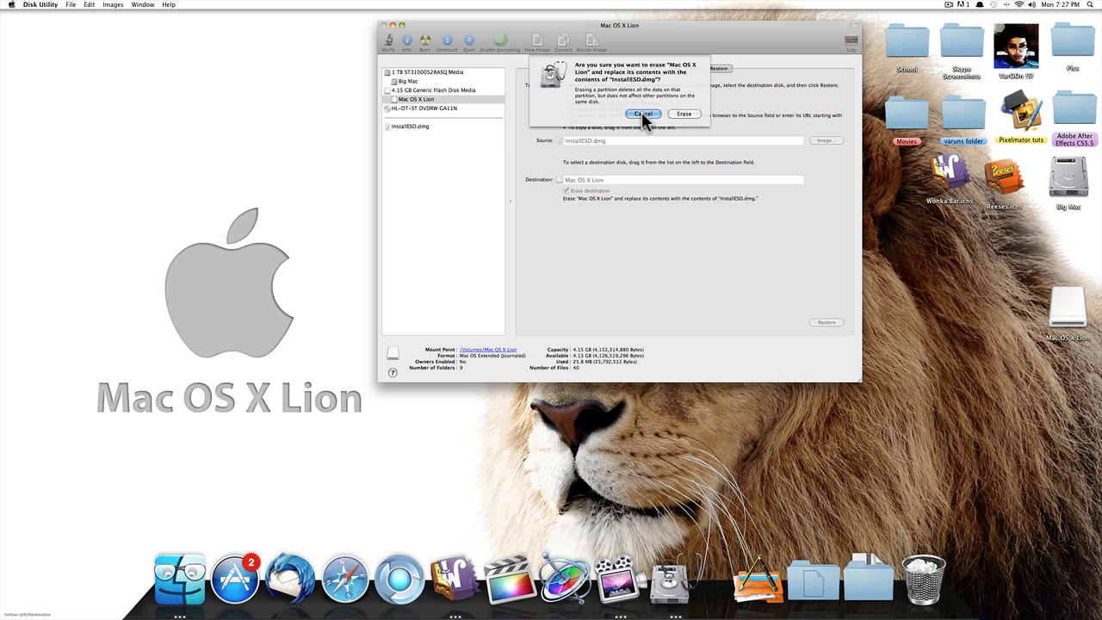
left_click(644, 114)
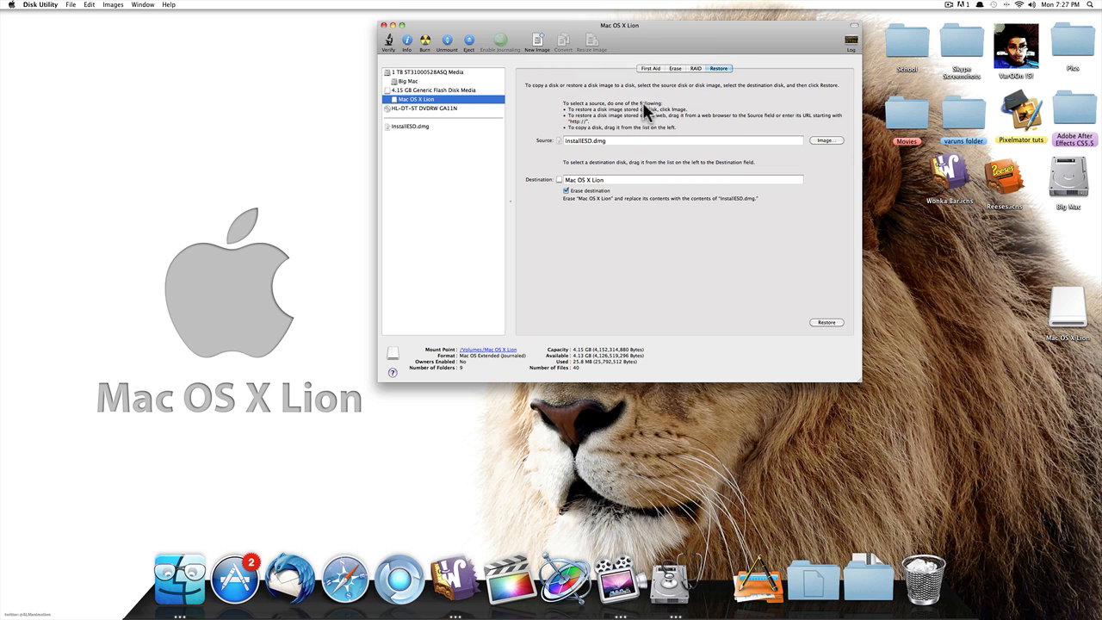